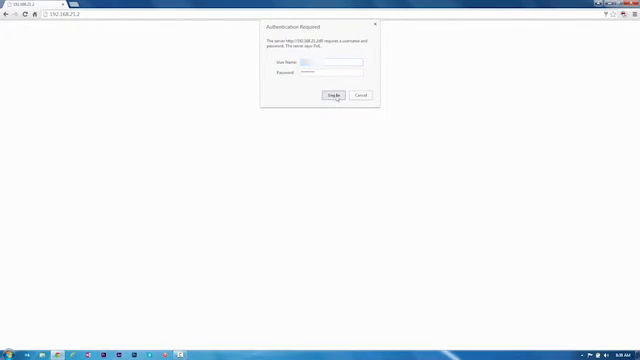
Submit the switch login credentials to reach the System Status page.
{"action": "left_click", "coordinate": [335, 96]}
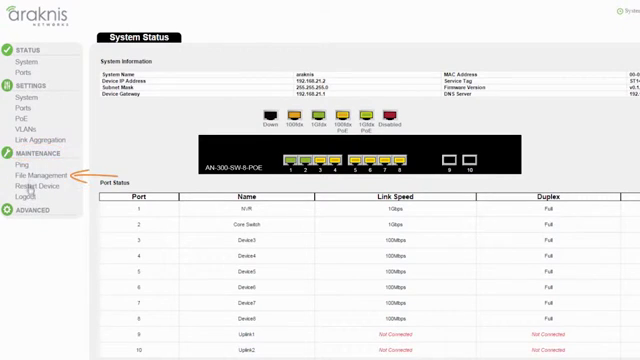
Under Maintenance > File Management, choose the downloaded firmware .dat file for upload.
{"action": "left_click", "coordinate": [47, 175]}
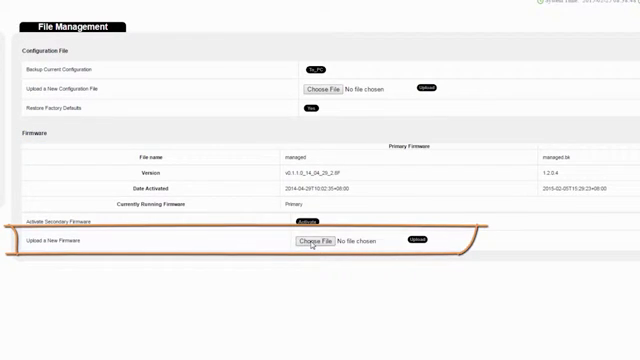
{"action": "left_click", "coordinate": [311, 241]}
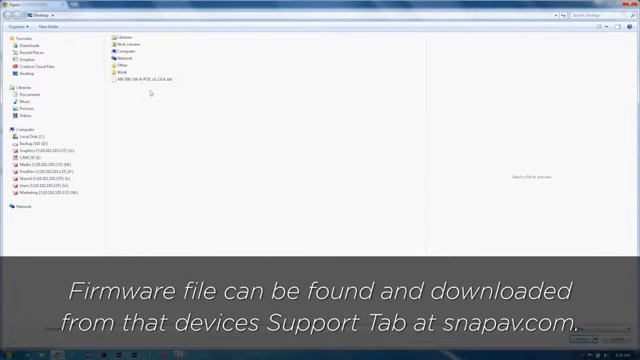
{"action": "left_click", "coordinate": [130, 78]}
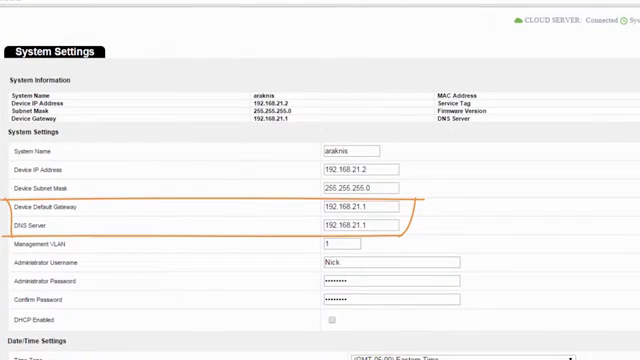
Verify the Device Default Gateway and DNS Server both read 192.168.21.1.
{"action": "left_click", "coordinate": [360, 222]}
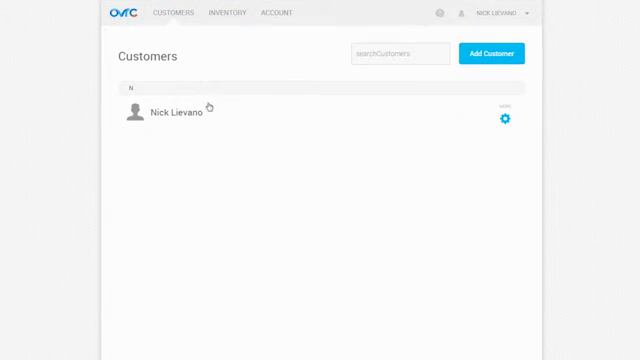
Open the customer's site and claim the IP Surveillance Switch from unclaimed Networking Devices.
{"action": "left_click", "coordinate": [169, 111]}
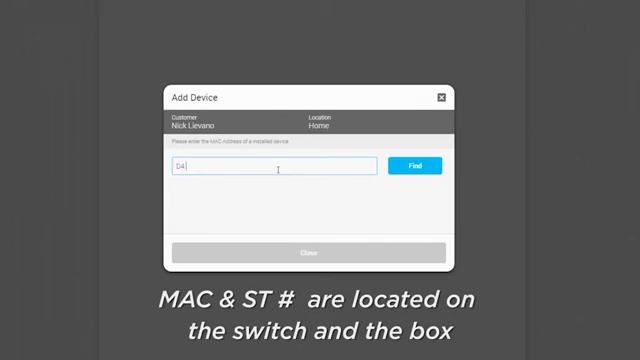
{"action": "left_click", "coordinate": [425, 166]}
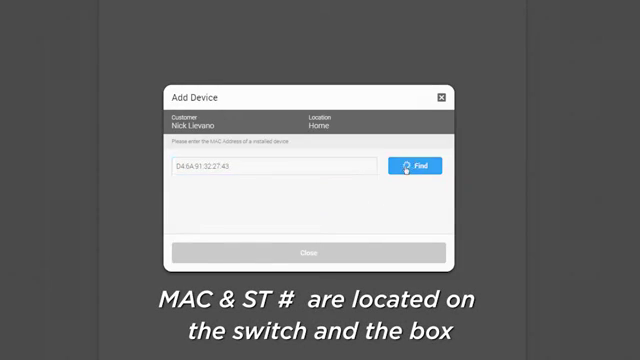
{"action": "left_click", "coordinate": [420, 165]}
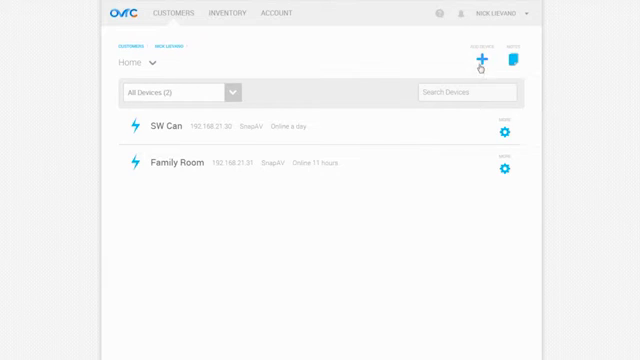
{"action": "left_click", "coordinate": [478, 62]}
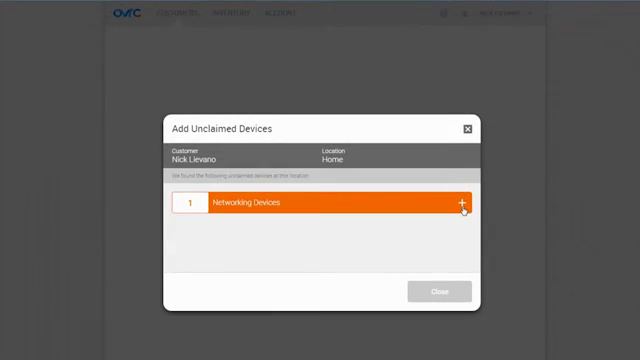
{"action": "left_click", "coordinate": [462, 204]}
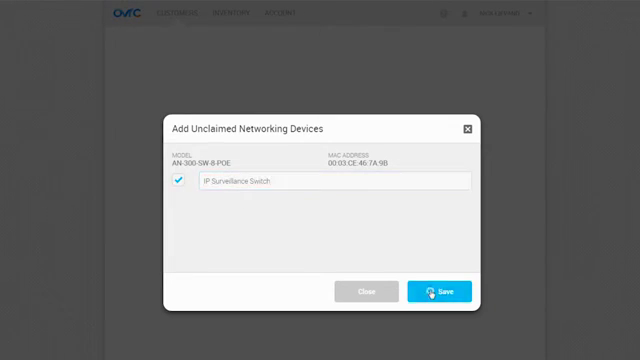
{"action": "left_click", "coordinate": [435, 291]}
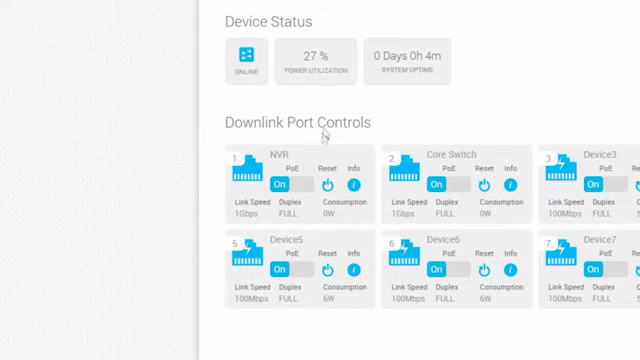
Toggle NVR port PoE, review its port info, then request the switch's Local UI.
{"action": "left_click", "coordinate": [286, 189]}
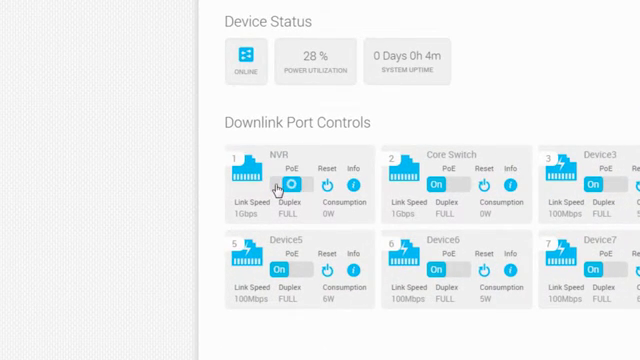
{"action": "left_click", "coordinate": [354, 188]}
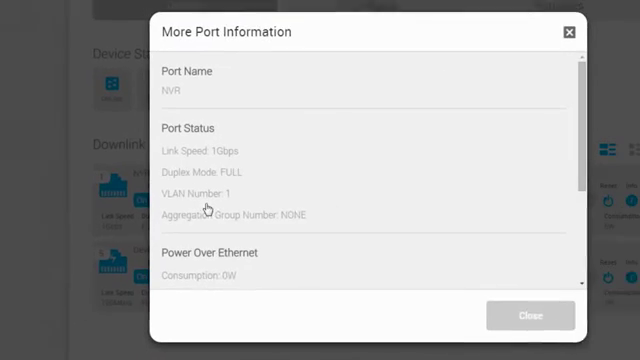
{"action": "left_click", "coordinate": [532, 316]}
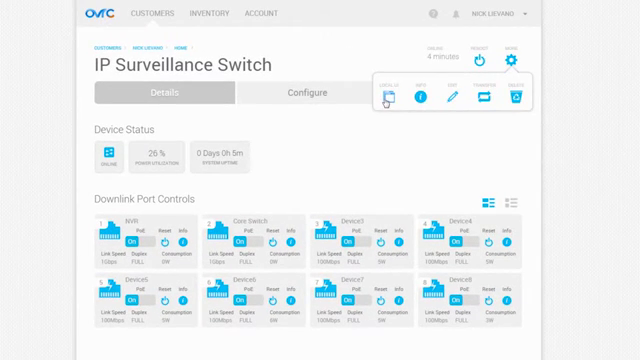
{"action": "left_click", "coordinate": [387, 97]}
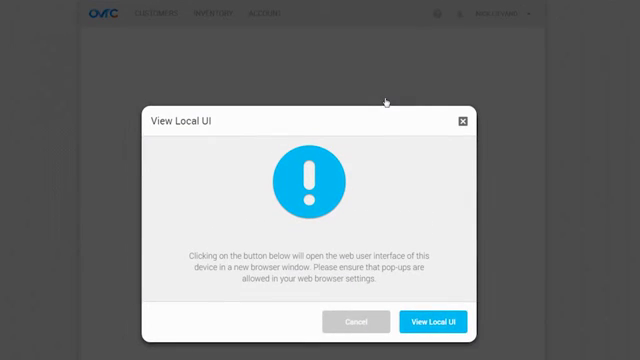